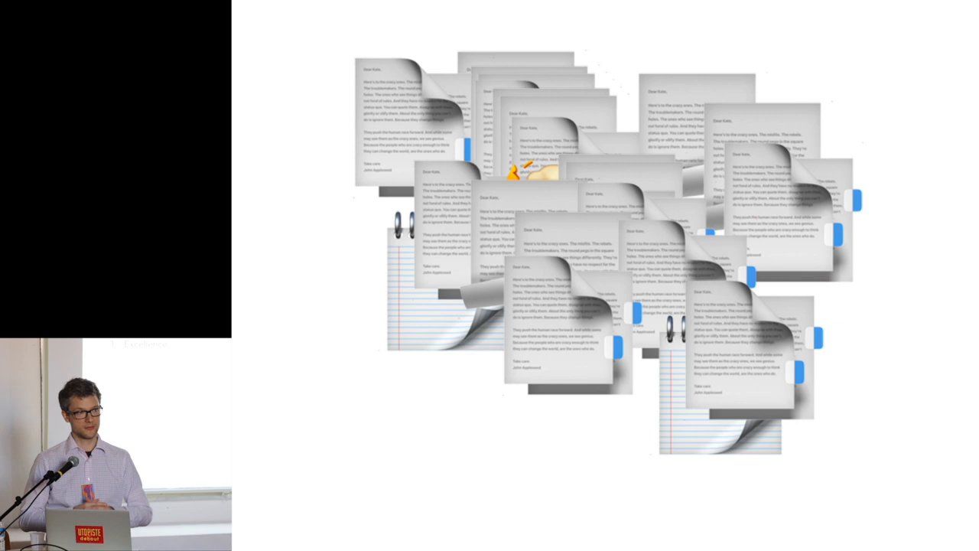
{"action": "key", "text": "right"}
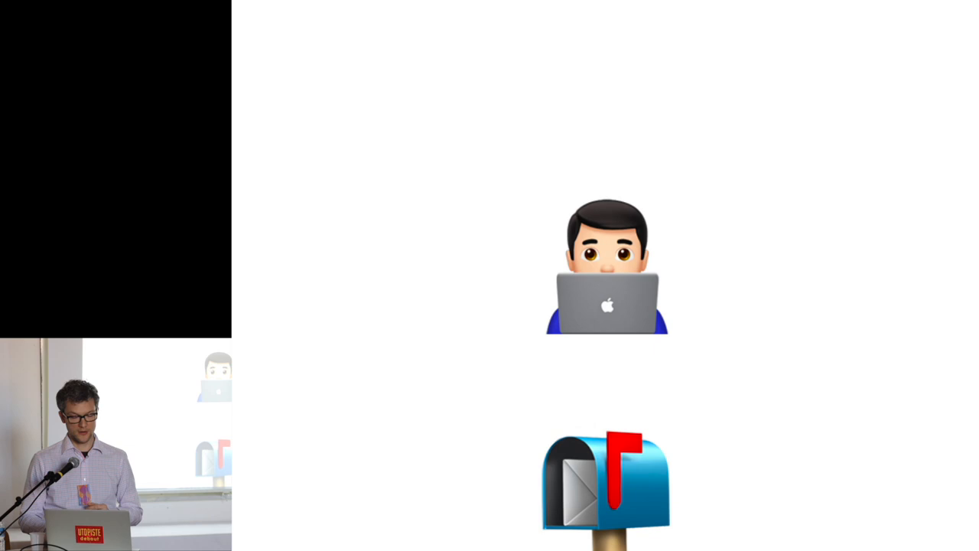
{"action": "key", "text": "right"}
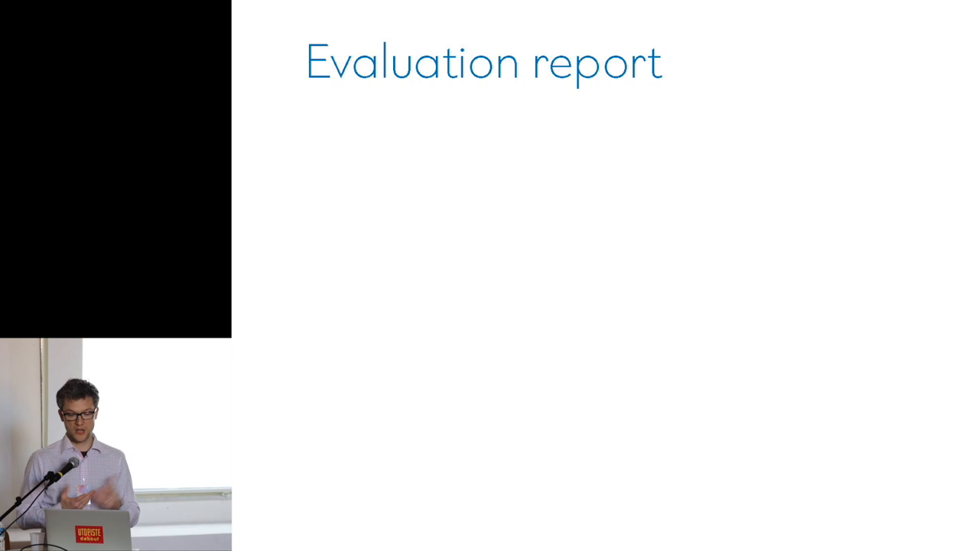